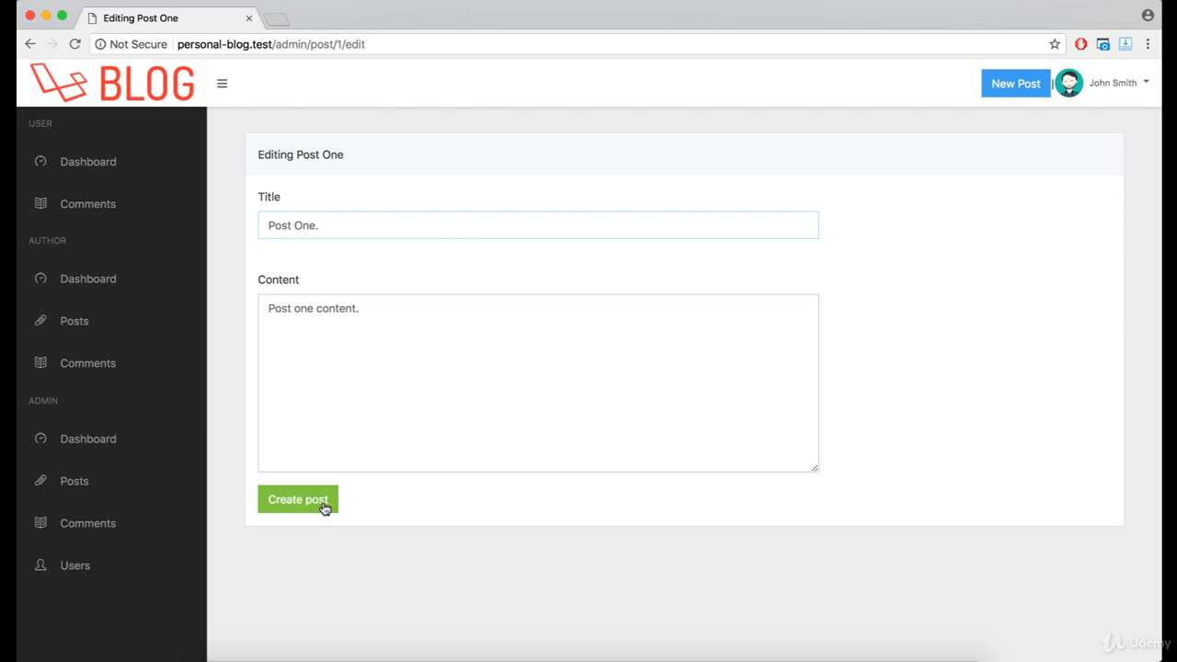
Step: Save the edited Post One, returning to the admin posts list showing it updated seconds ago
left_click(298, 500)
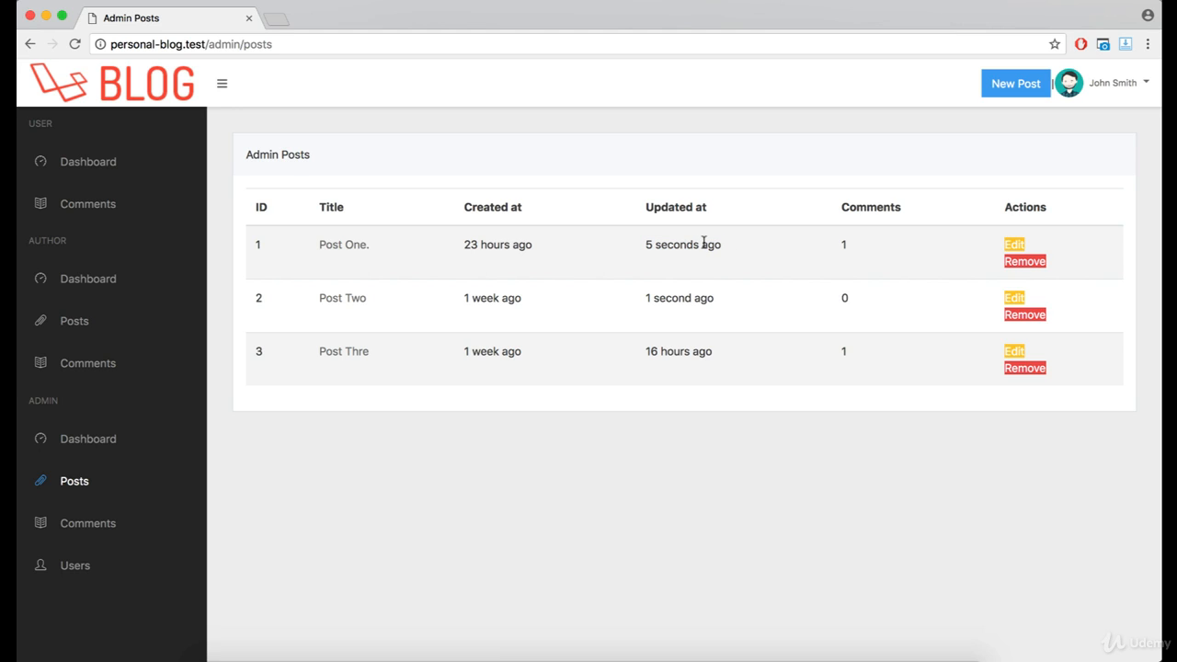